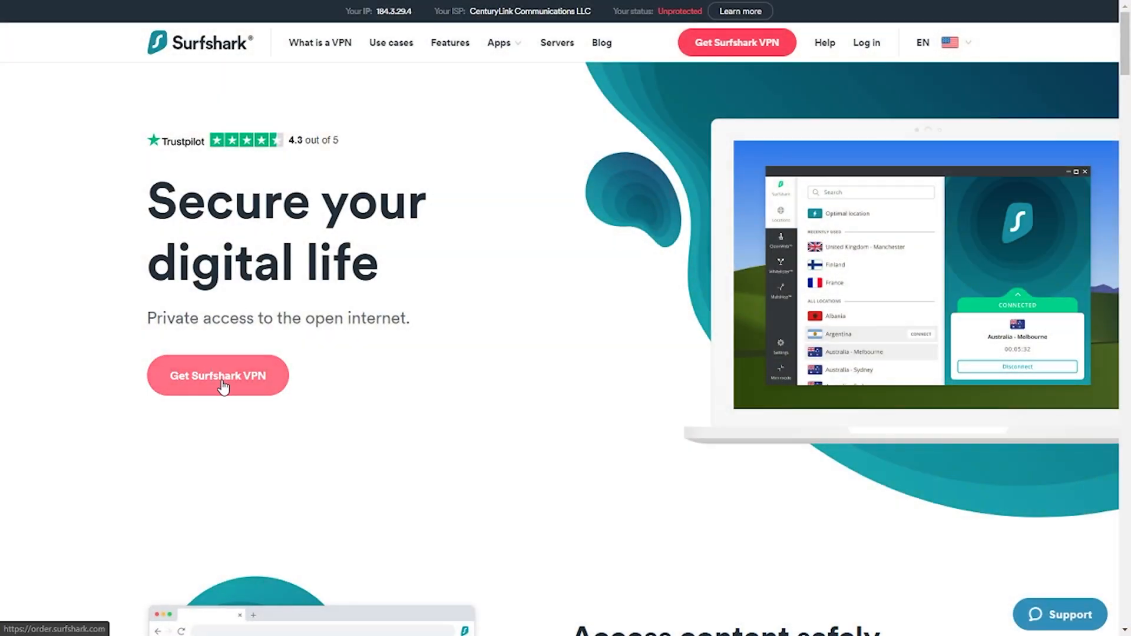
Step: From the account dashboard, show the Apps & extensions downloads under VPN
left_click(216, 375)
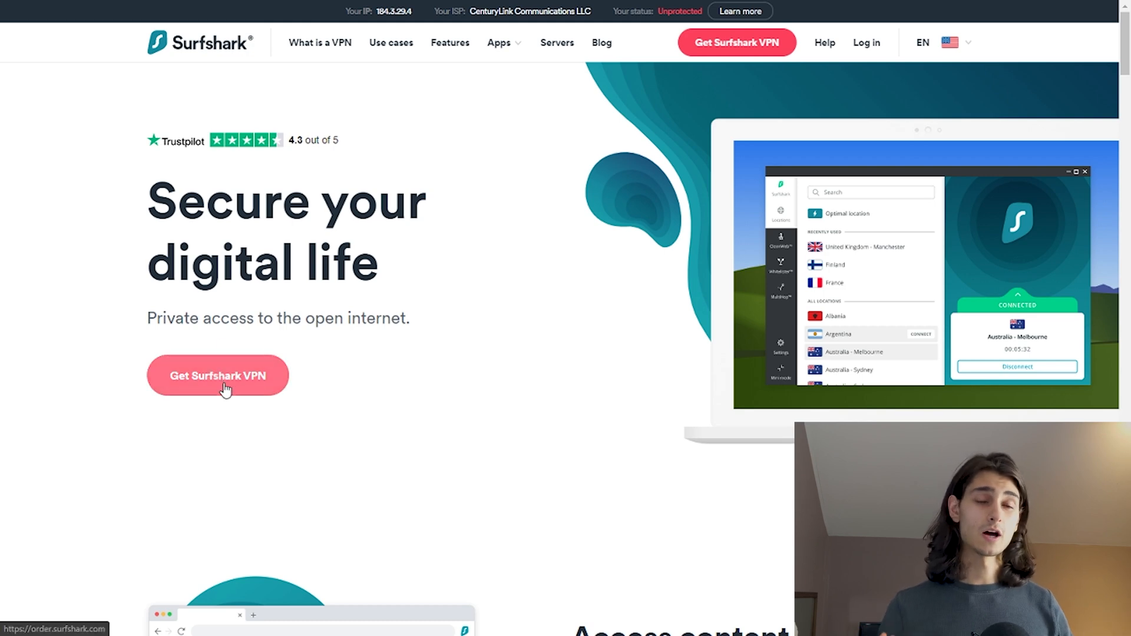
left_click(217, 375)
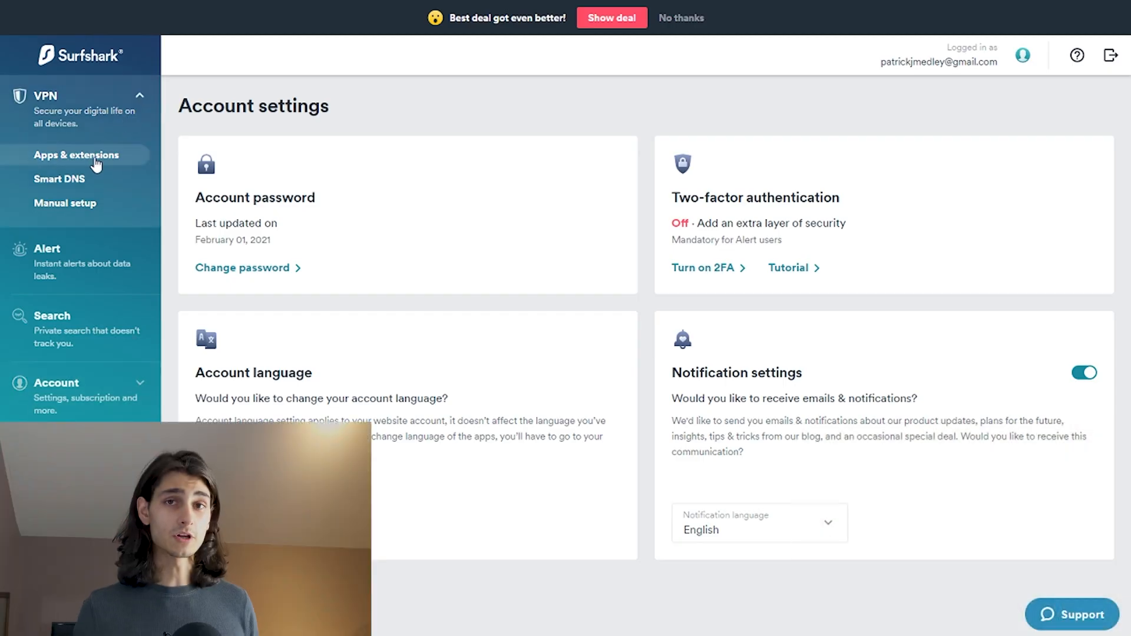
left_click(77, 156)
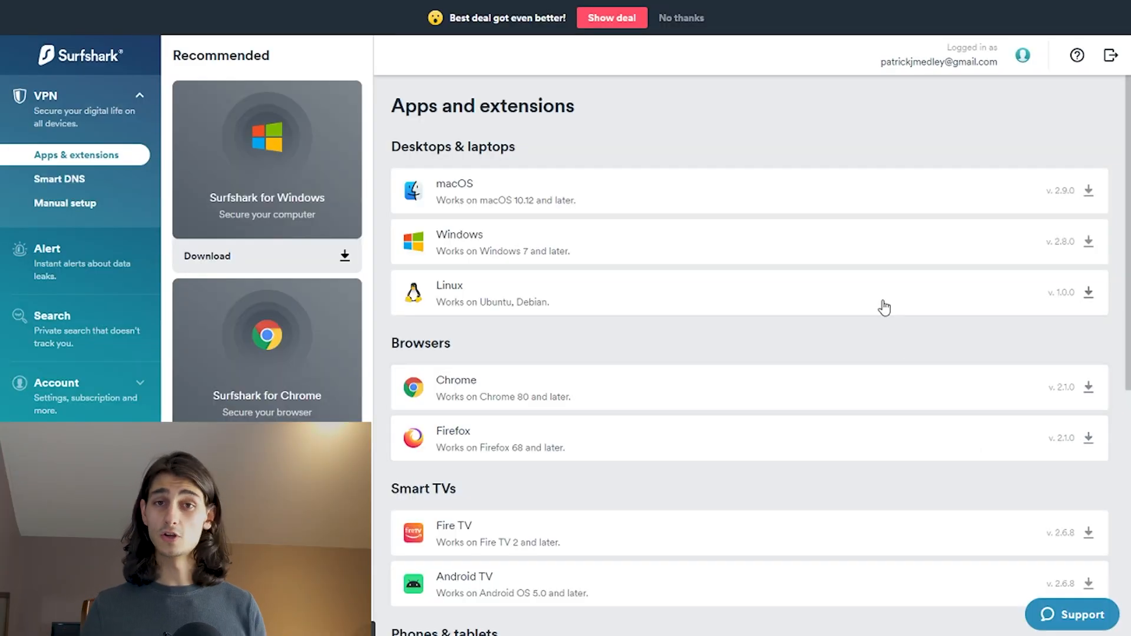
mouse_move(1107, 253)
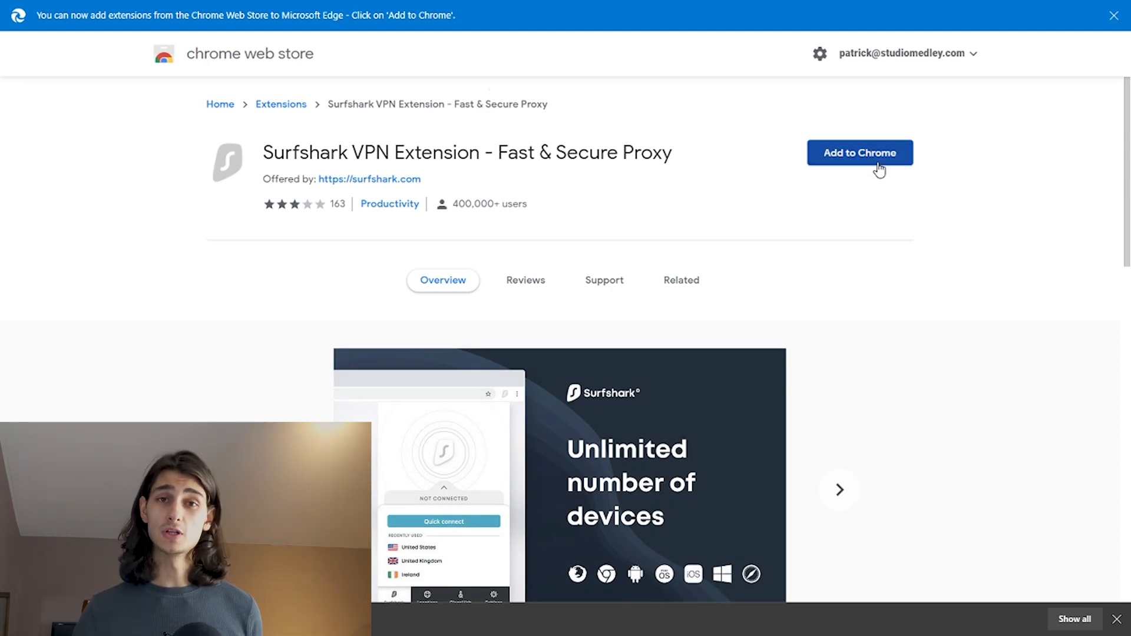
Step: Add the Surfshark VPN Extension, confirm the install and dismiss the Edge notice
left_click(859, 152)
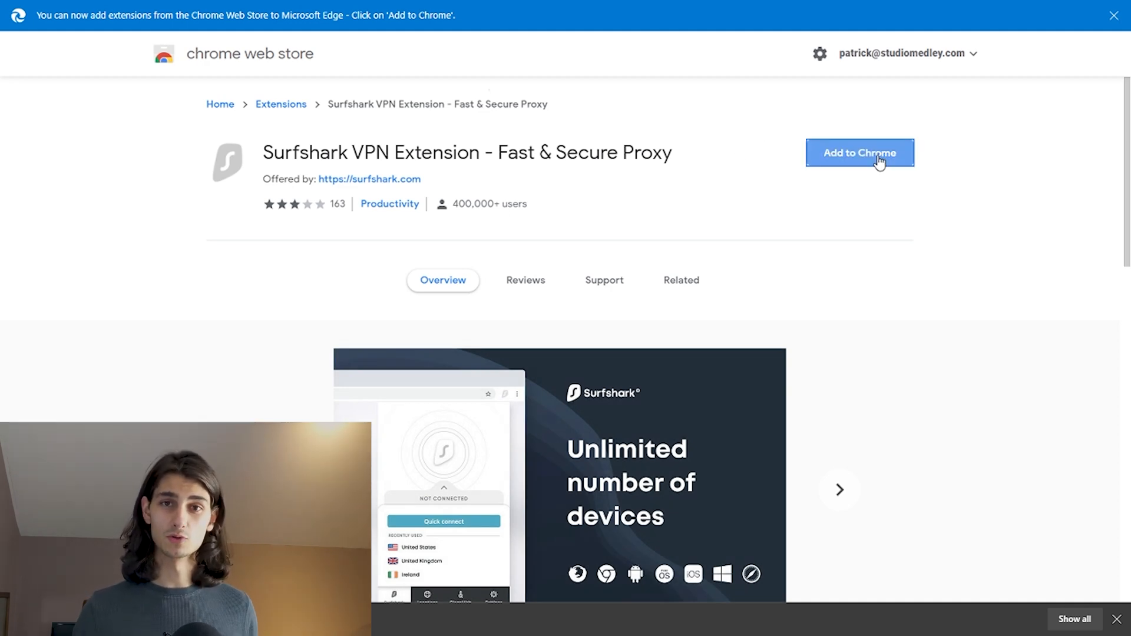
left_click(859, 152)
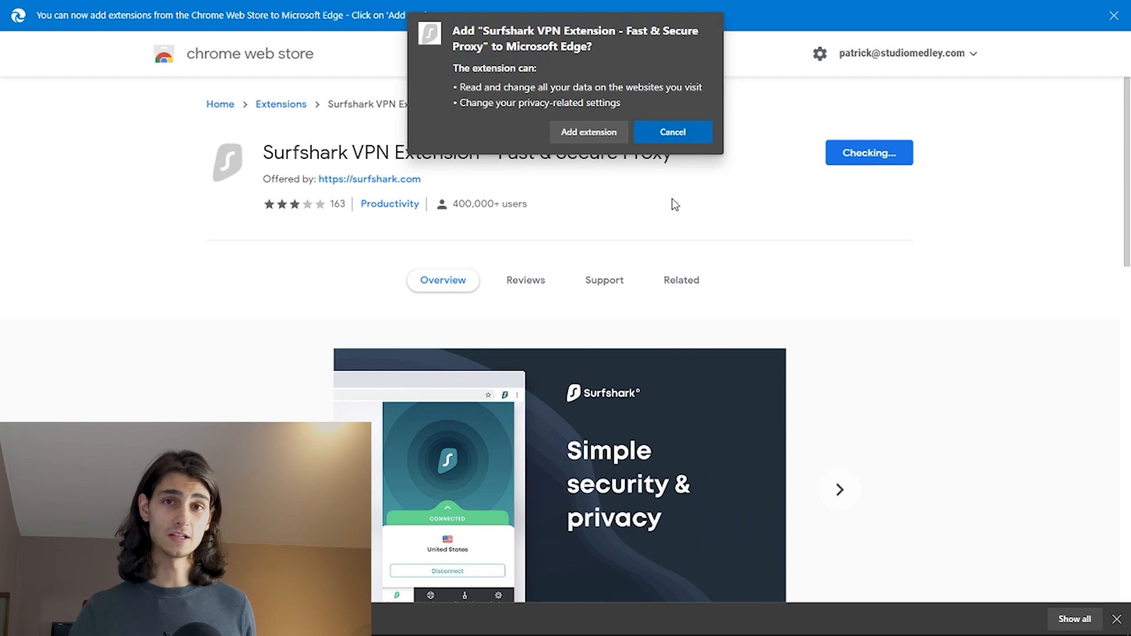
left_click(672, 132)
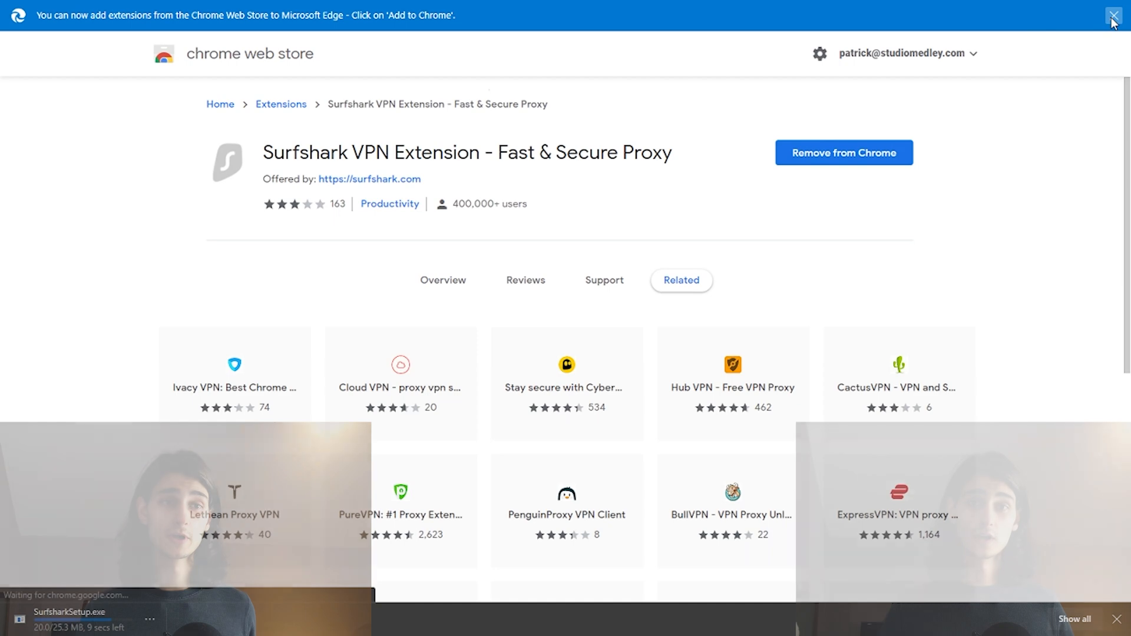
left_click(1115, 15)
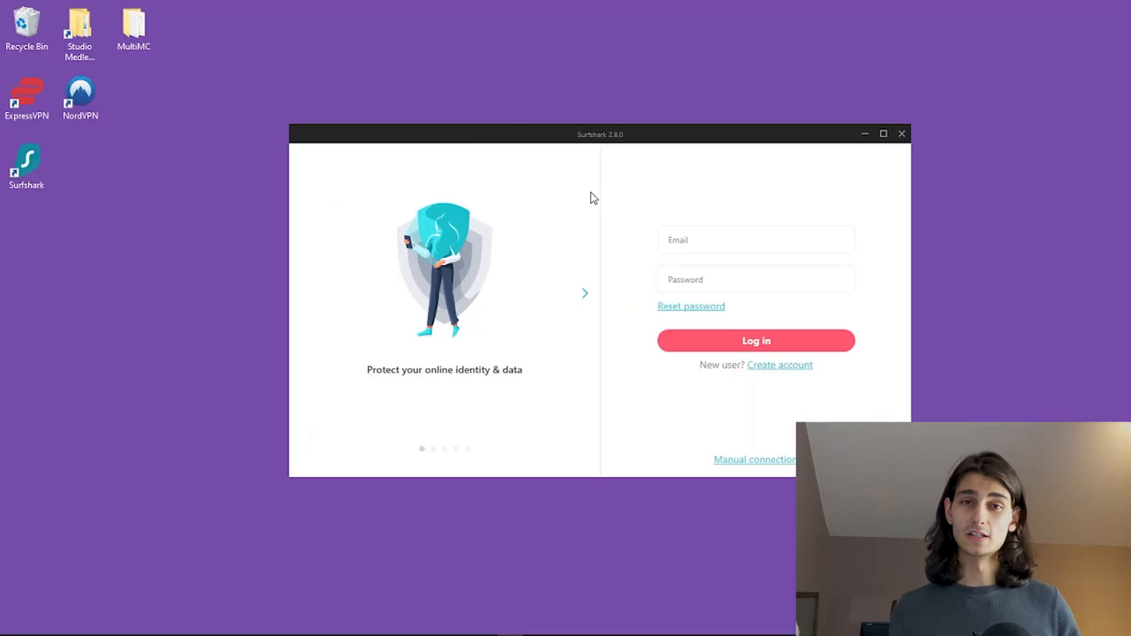
Step: Log in to the Windows app and scroll down through the Locations list
left_click(755, 240)
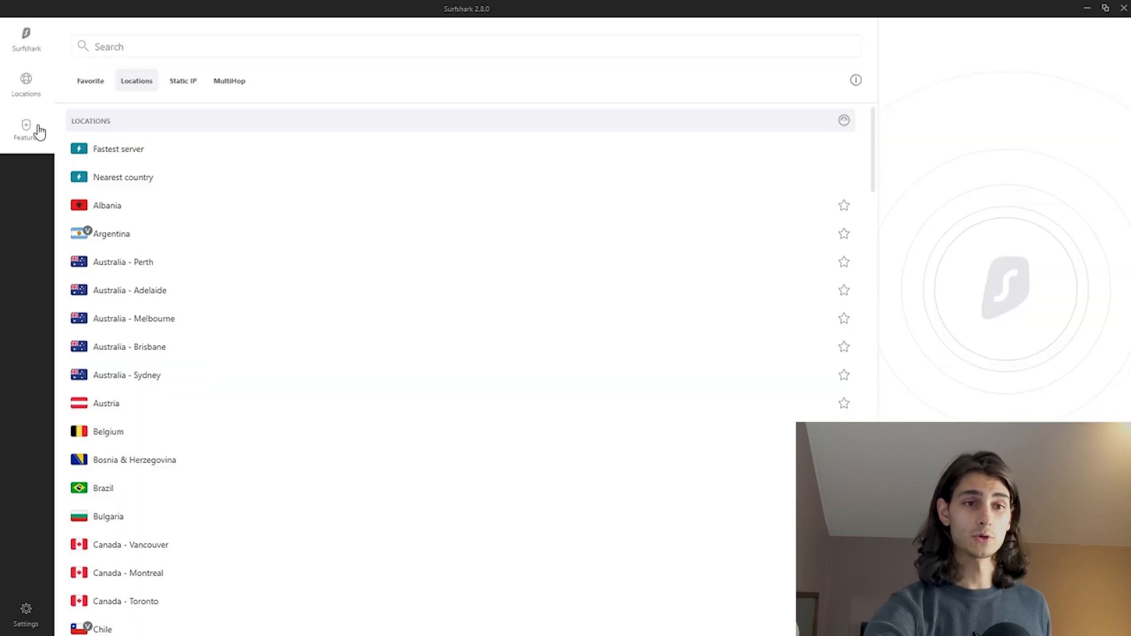
scroll("down", 3)
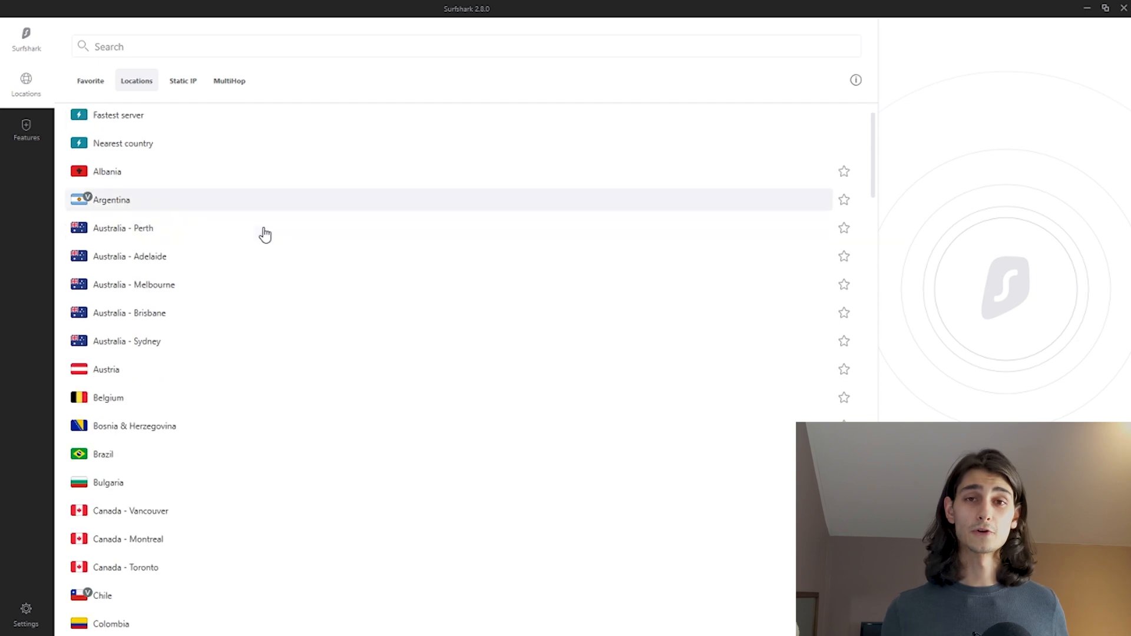
scroll("down", 3)
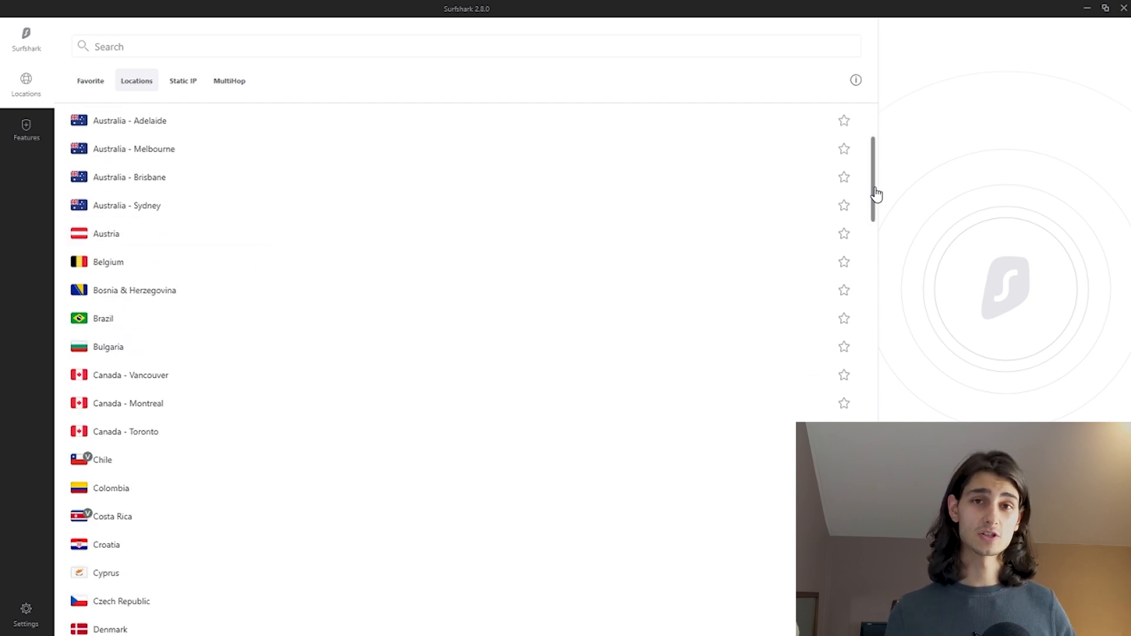
scroll("down", 3)
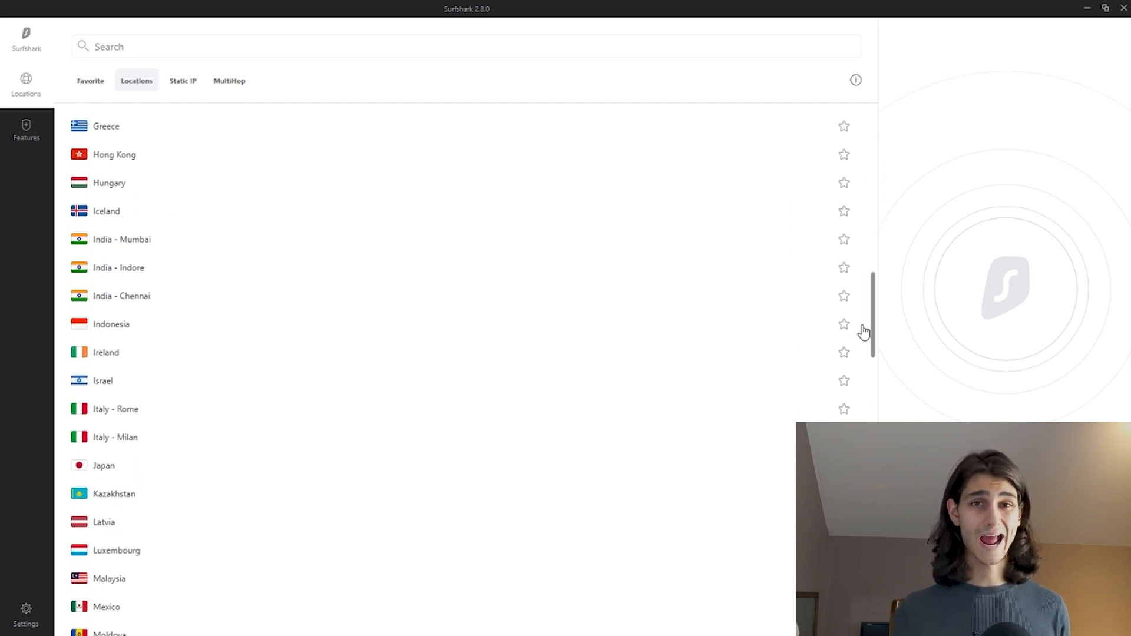
scroll("down", 3)
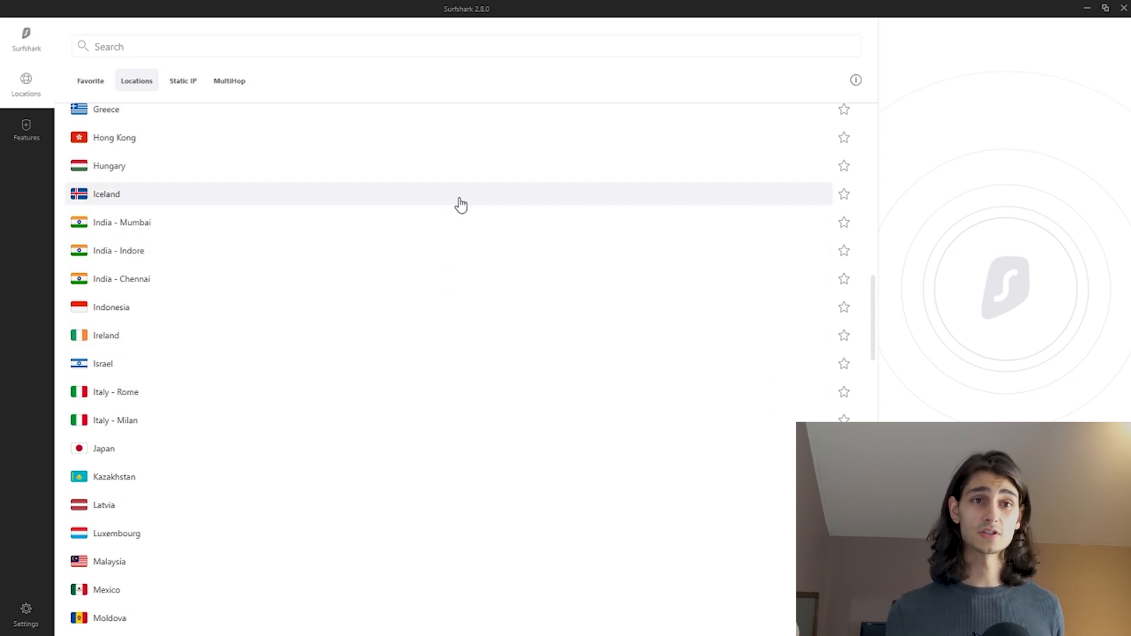
mouse_move(557, 207)
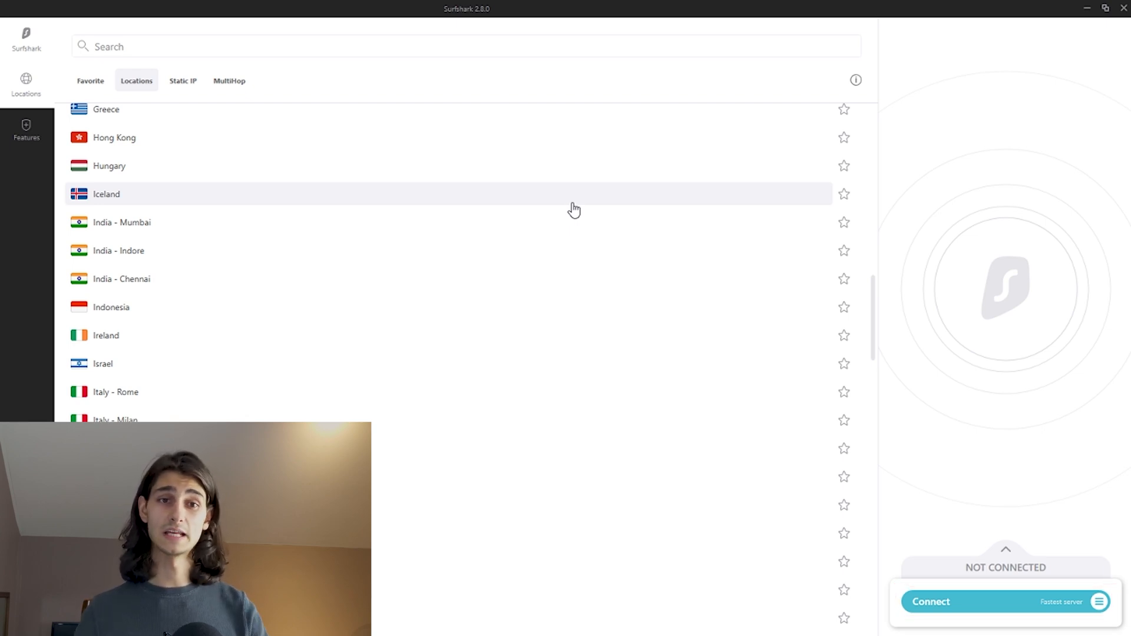
Step: Star Iceland in the Locations list so it becomes a favourite
left_click(229, 80)
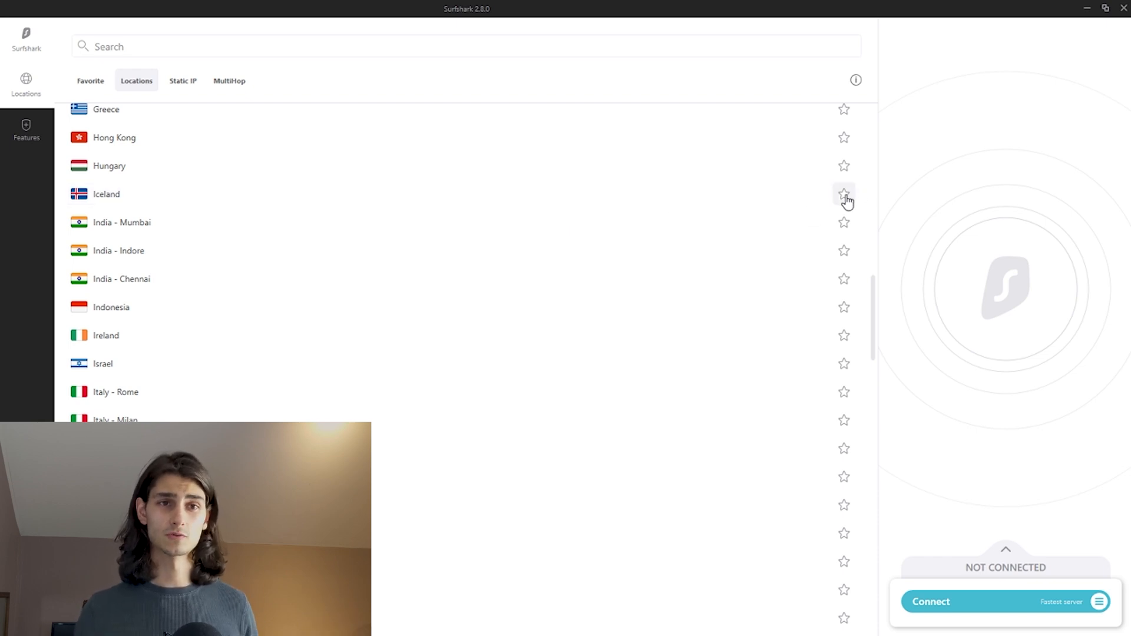
left_click(844, 194)
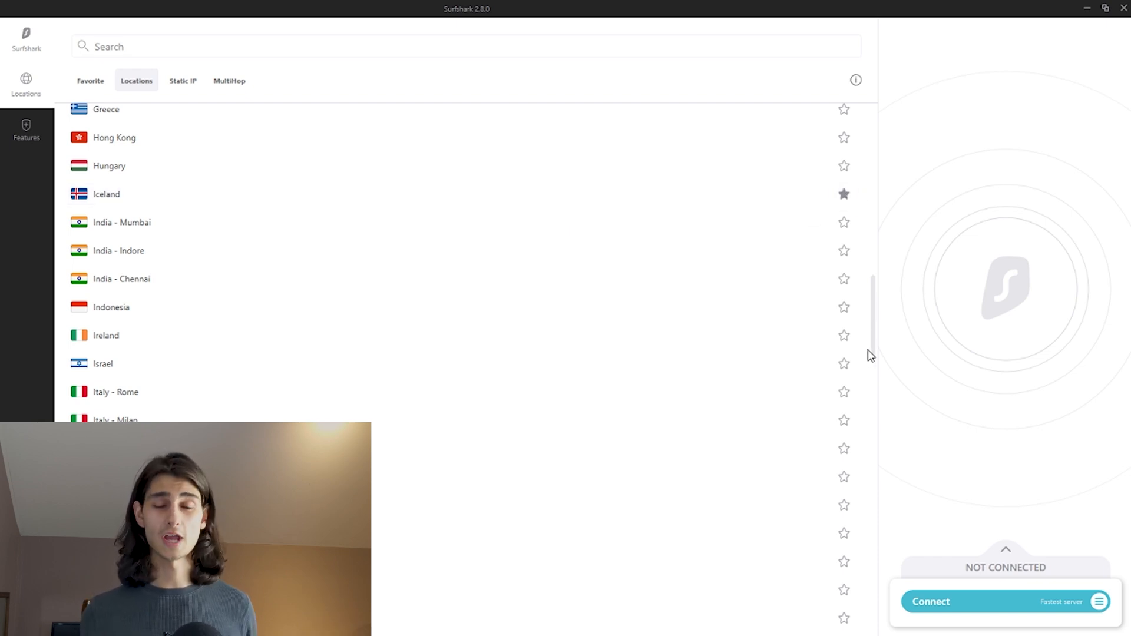
scroll("down", 3)
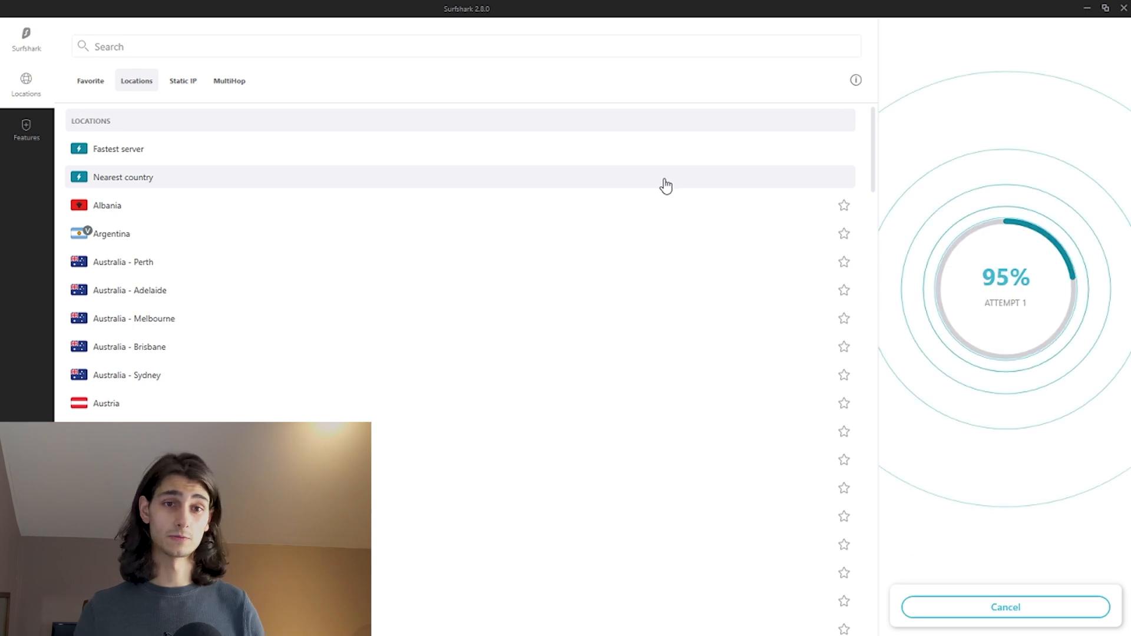
mouse_move(657, 188)
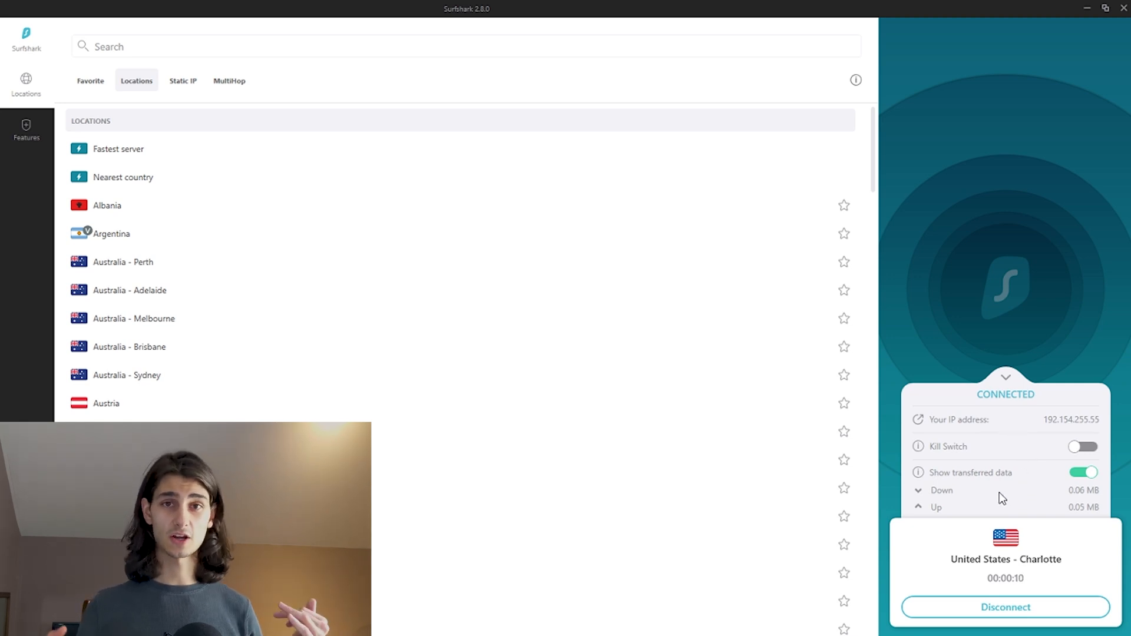
Step: Collapse the United States – Charlotte connection card to hide IP and data details
left_click(1005, 377)
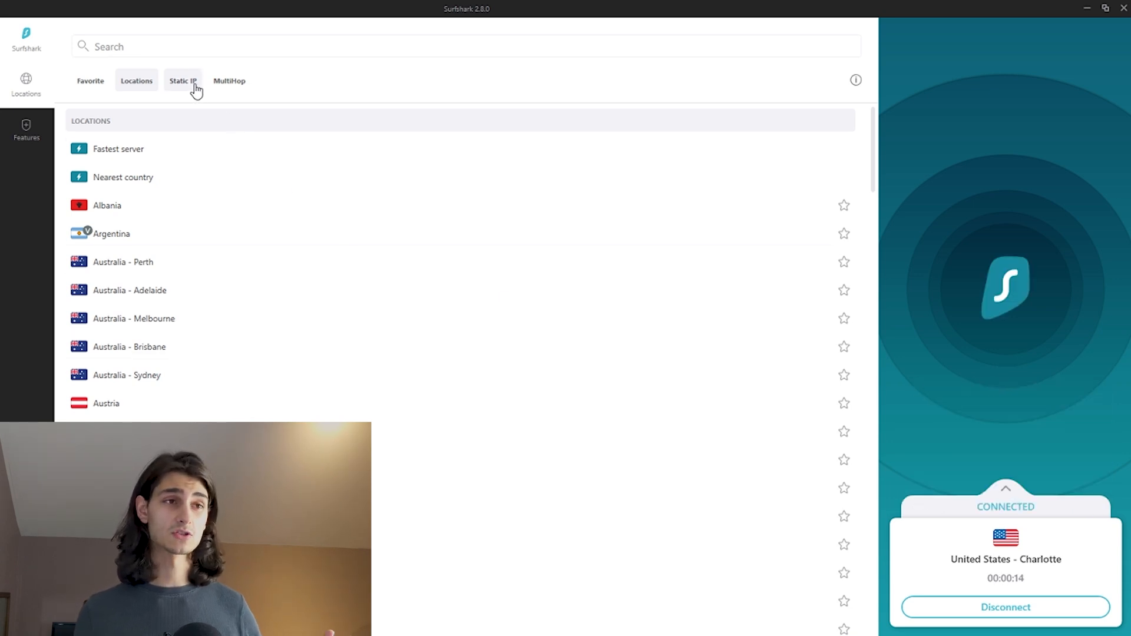
Step: View the Static IP servers, then the MultiHop pairs with United Kingdom → France recent
left_click(182, 80)
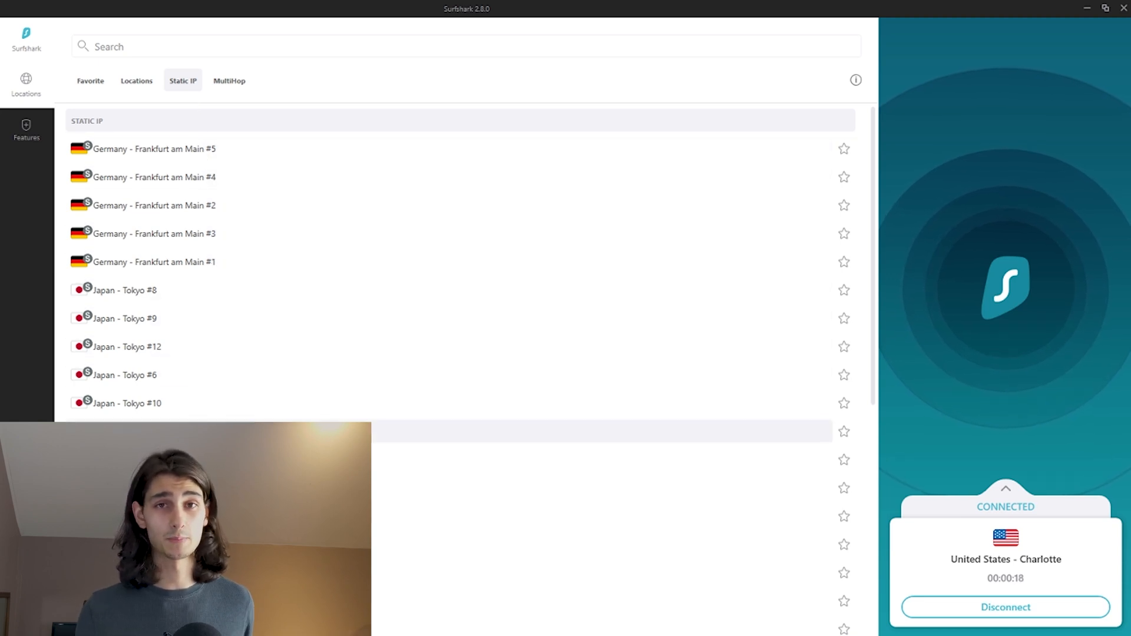
left_click(230, 80)
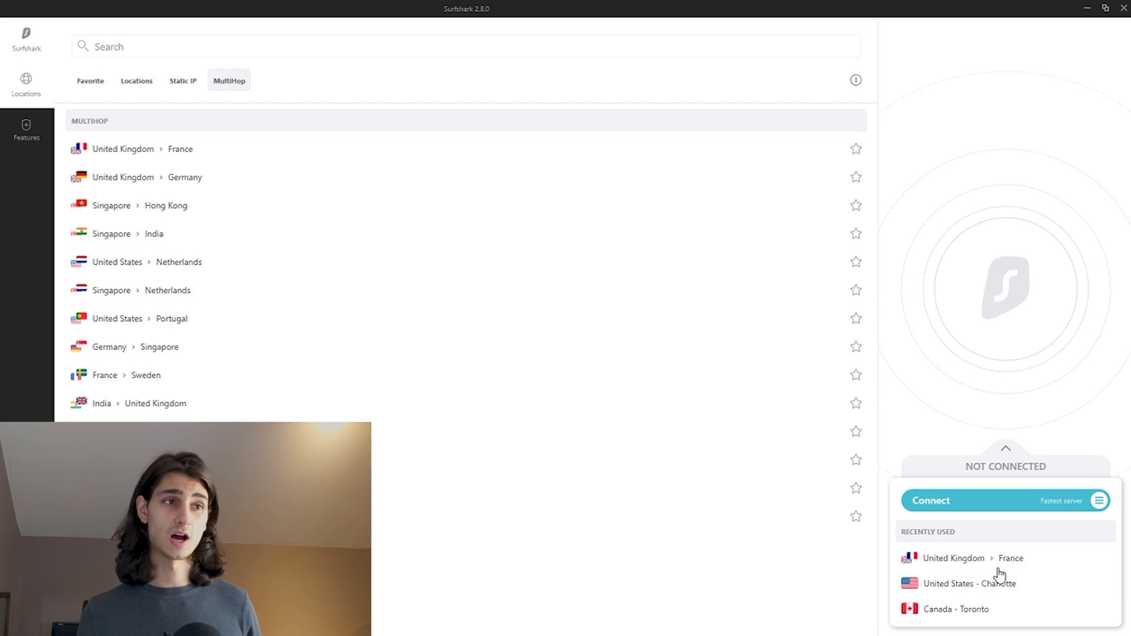
mouse_move(43, 148)
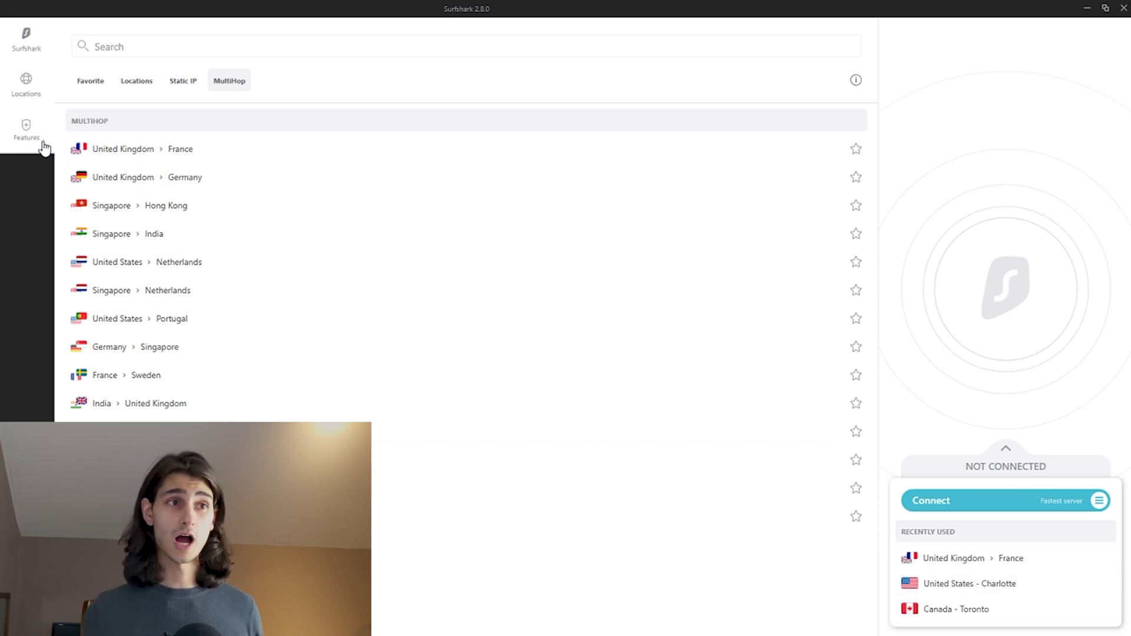
Step: Check the Whitelister bypass toggles under Features, then return to Locations
left_click(26, 131)
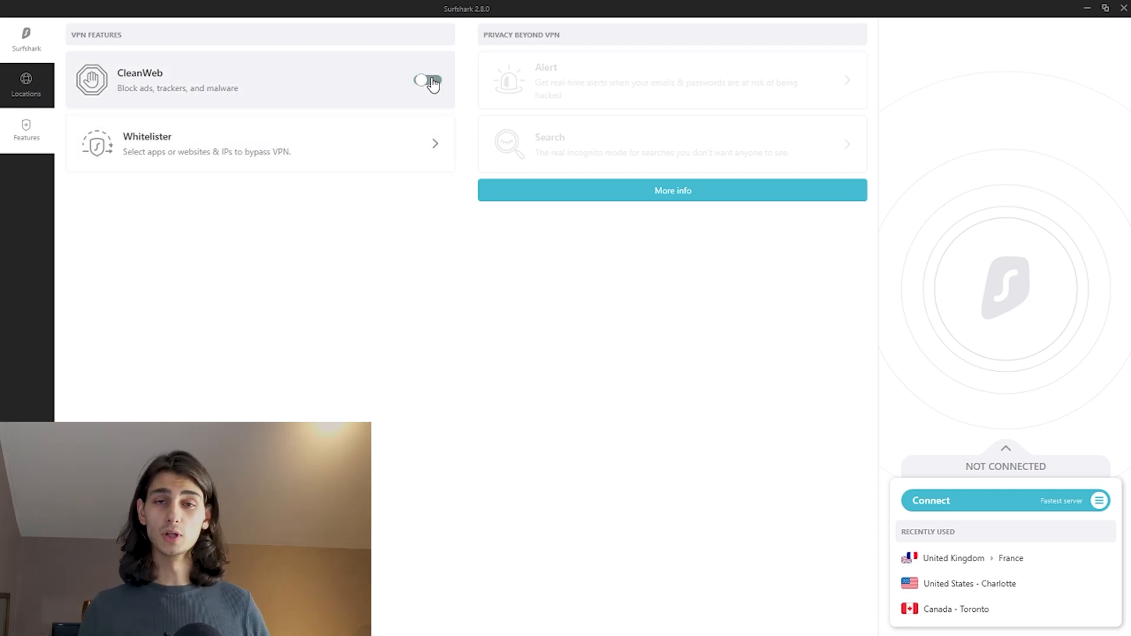
left_click(426, 80)
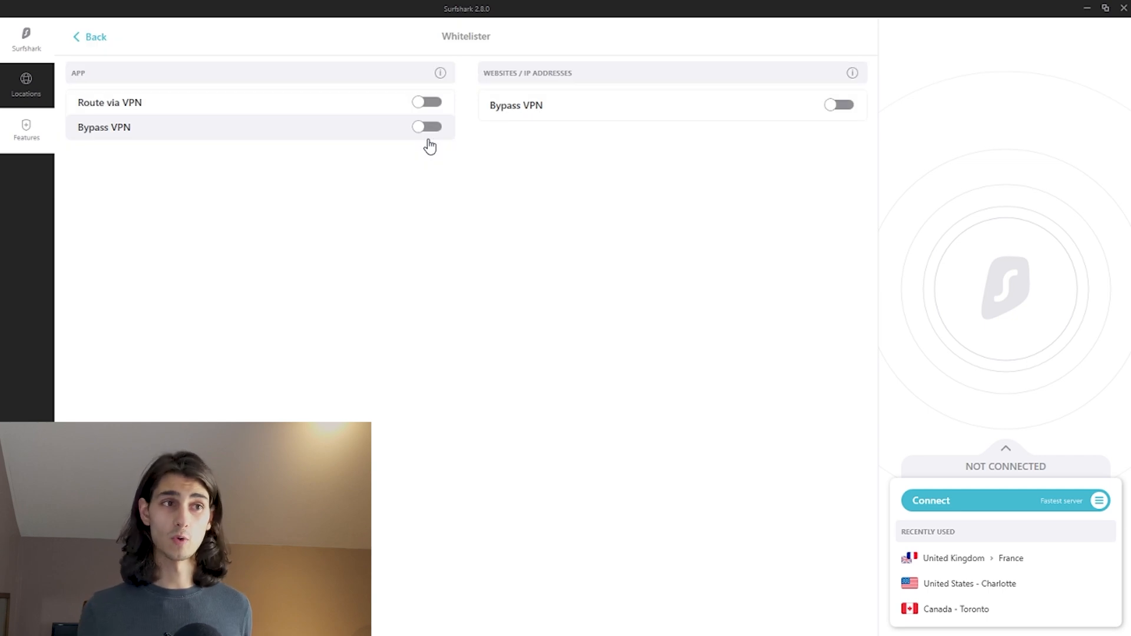
mouse_move(303, 105)
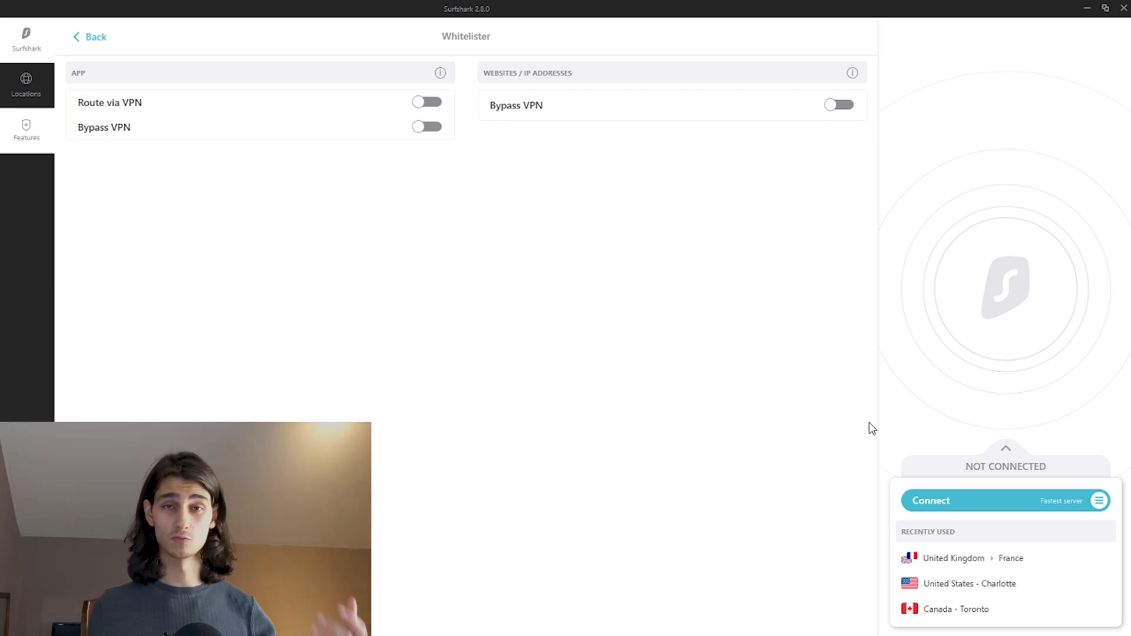
mouse_move(858, 400)
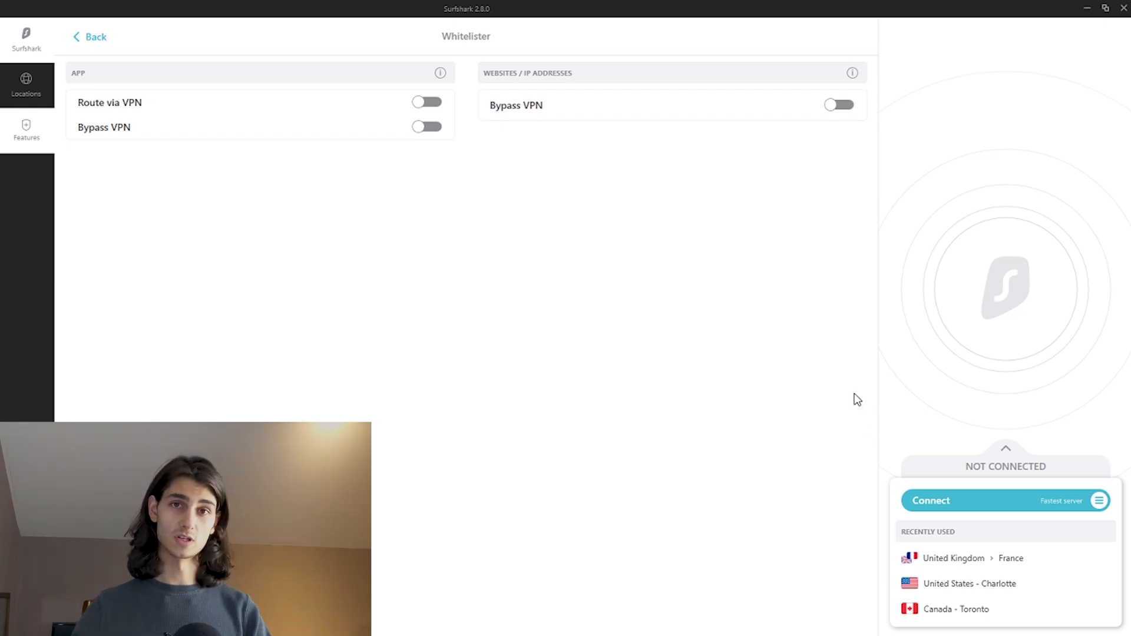
left_click(26, 82)
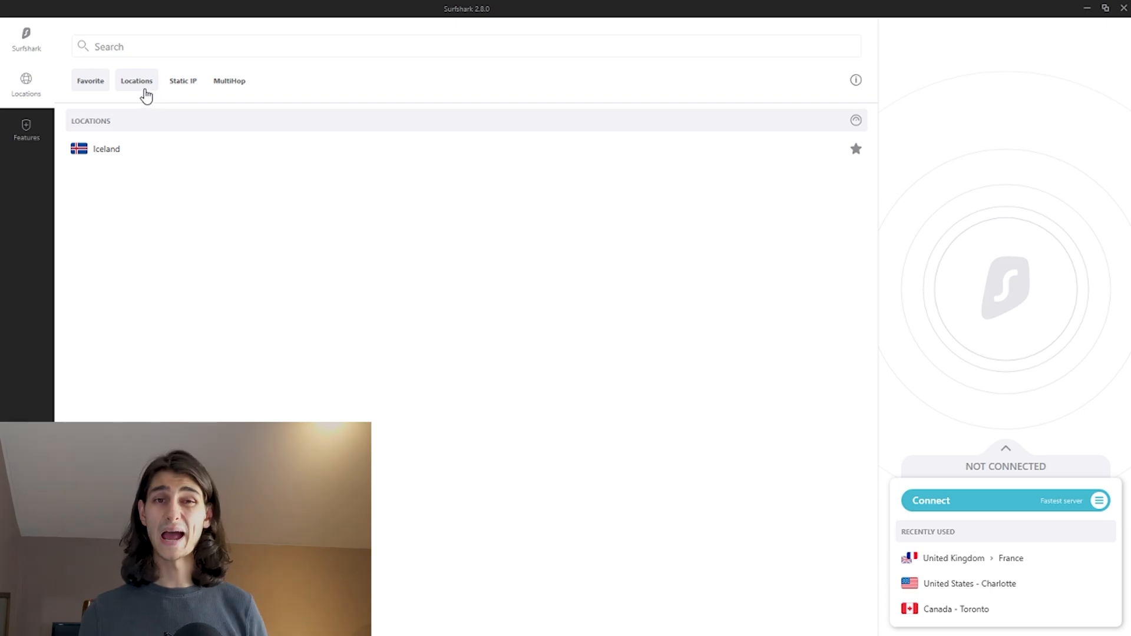
Step: Show ping times for all locations and offer Fastest server vs Nearest country for quick connect
left_click(137, 80)
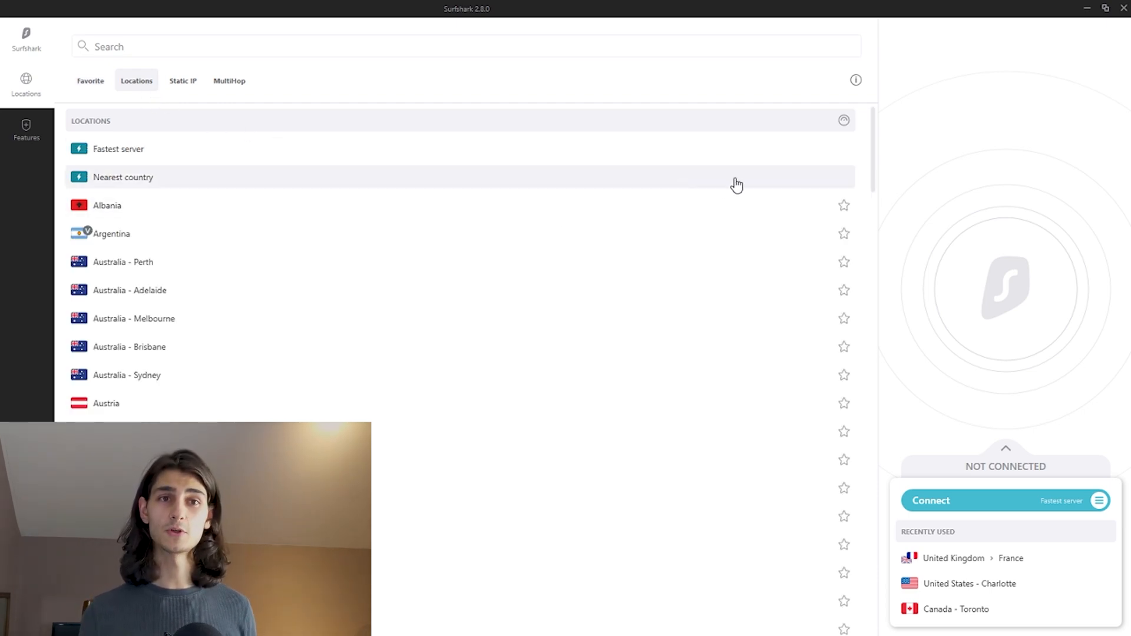
left_click(844, 120)
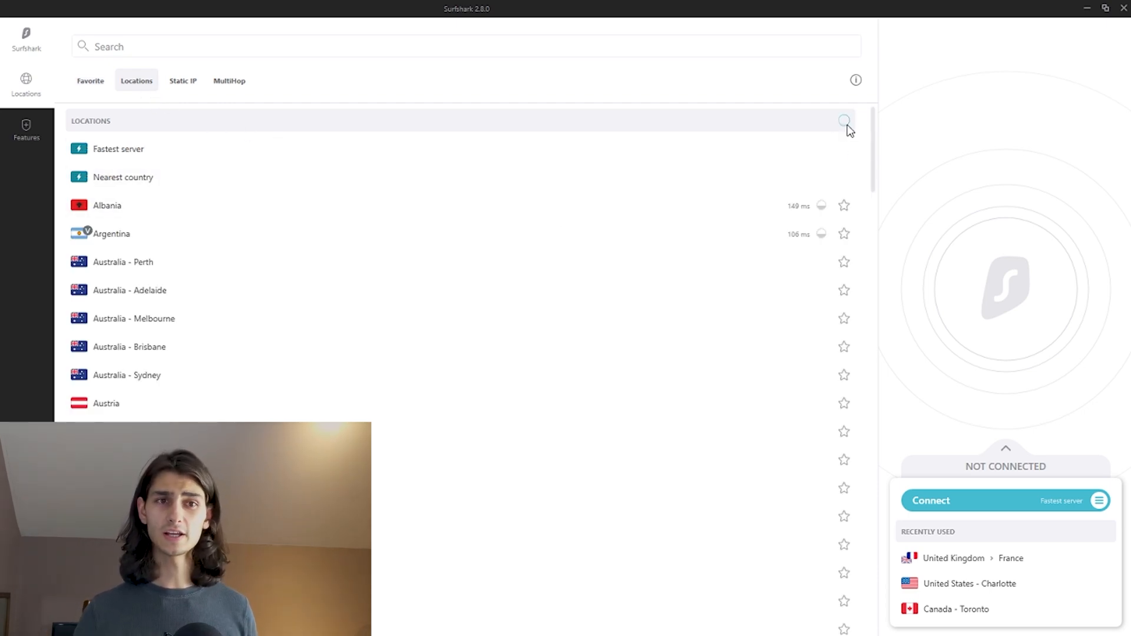
left_click(844, 120)
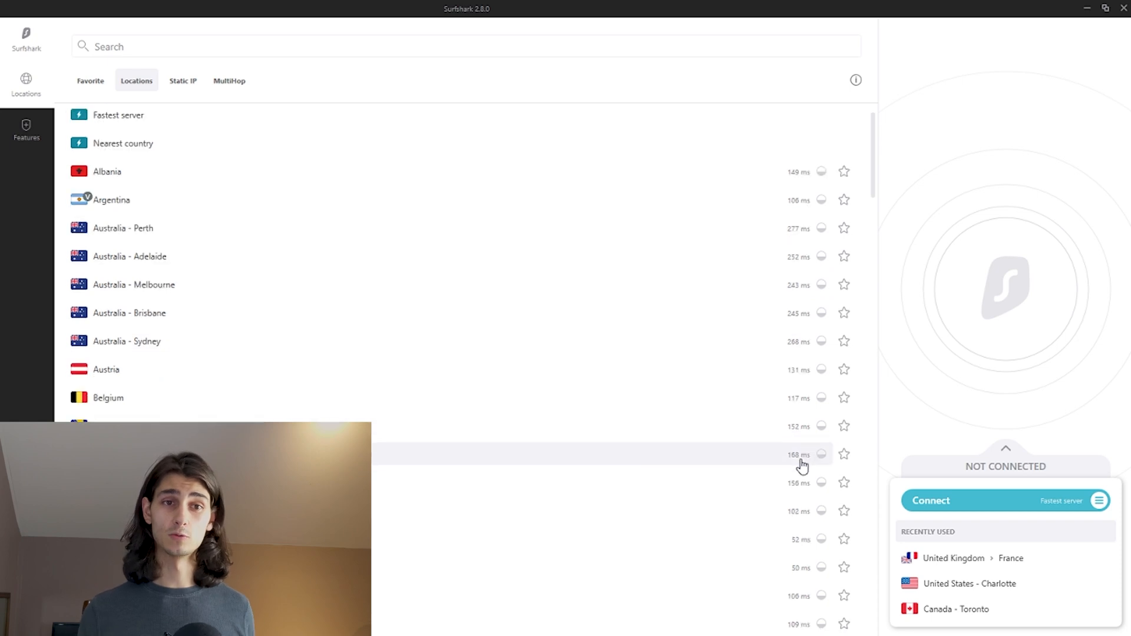
scroll("down", 3)
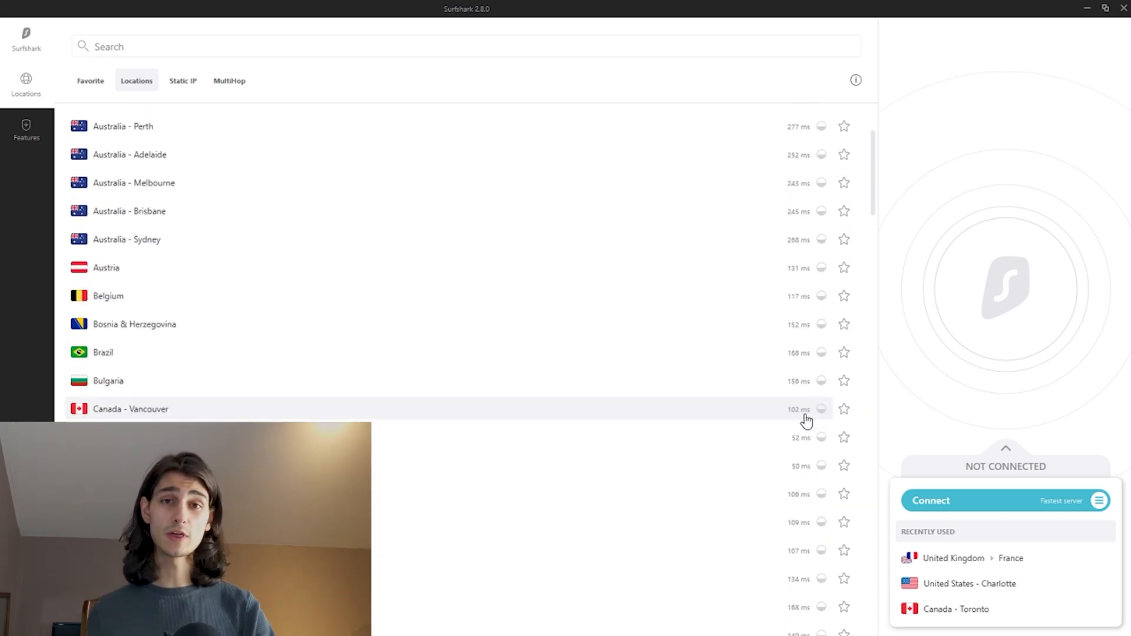
left_click(1100, 501)
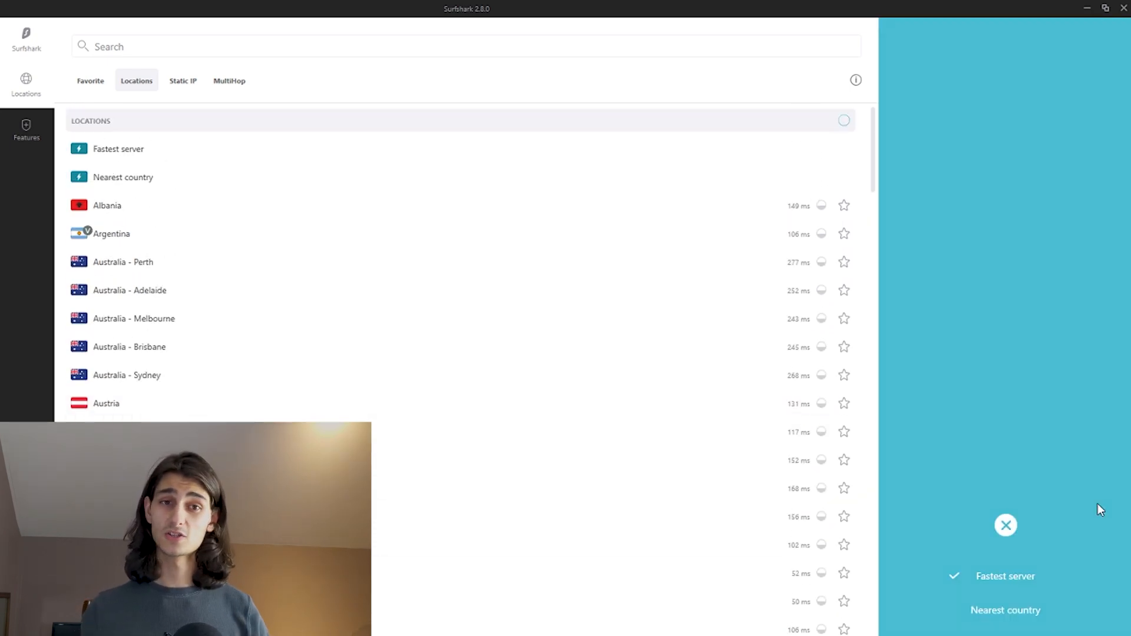